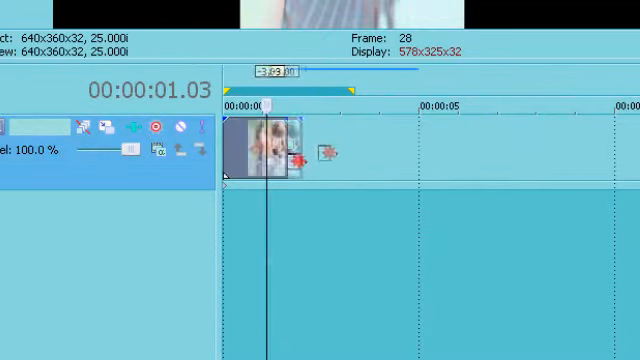
Step: Open the Event Pan/Crop window for the photo clip on the timeline
left_click(325, 150)
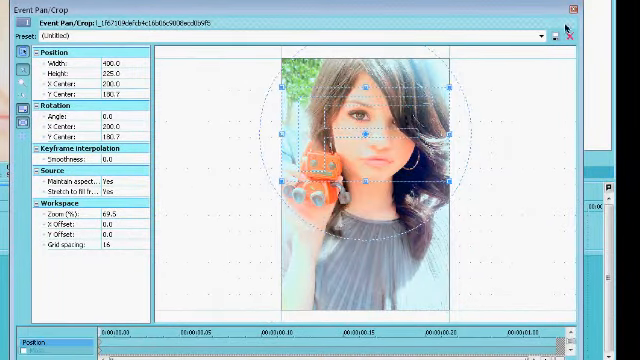
Step: Close the Event Pan/Crop window
left_click(573, 8)
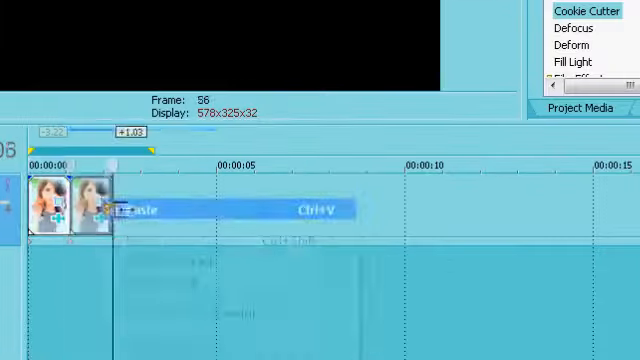
Step: Paste another photo clip copy and reposition its enlarged 1420.8×799.2 Pan/Crop frame around the photo
left_click(584, 9)
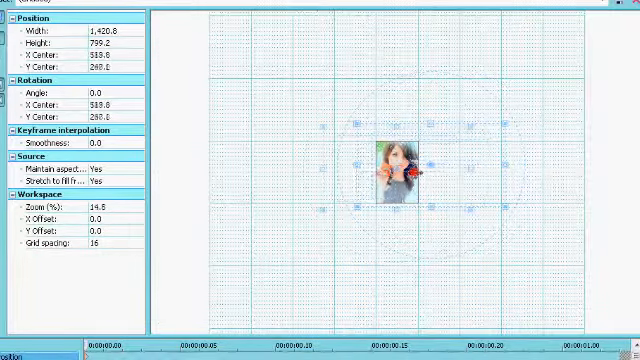
left_click_drag(398, 168, 400, 162)
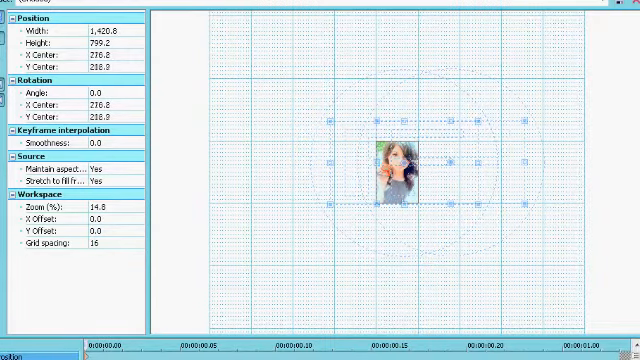
left_click_drag(410, 170, 400, 175)
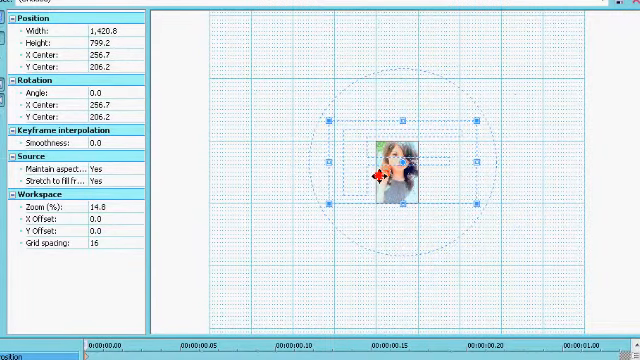
left_click_drag(408, 176, 440, 176)
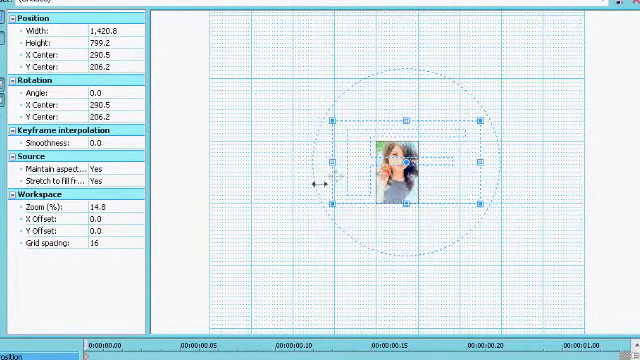